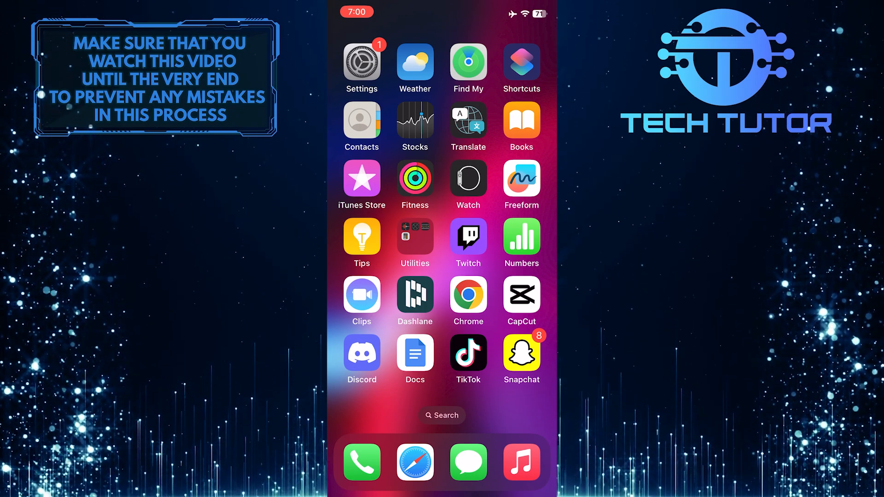
Launch the Settings app from the iPhone home screen.
left_click(361, 62)
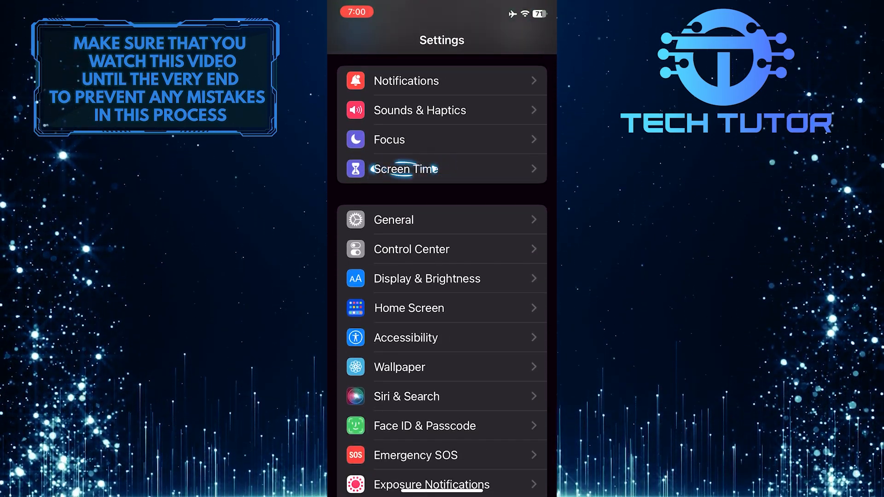
View the Screen Time App Limits, including the TikTok & Instagram daily limit, then return to the overview.
left_click(404, 168)
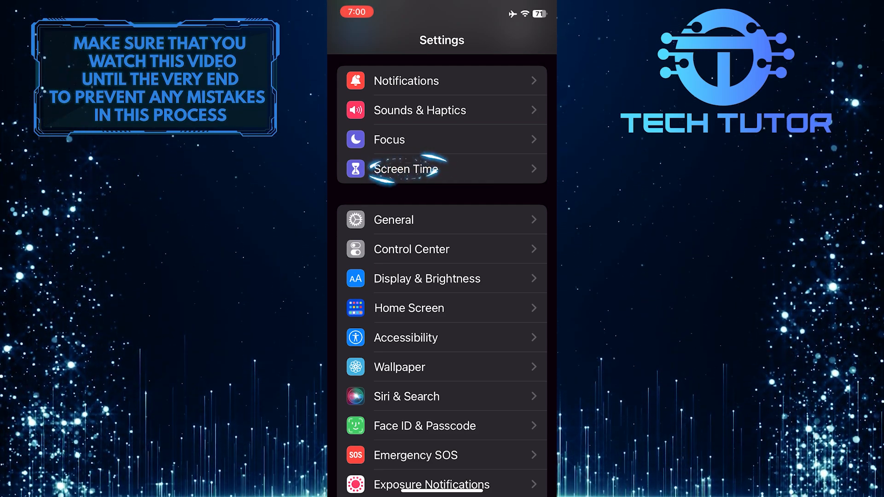
left_click(404, 168)
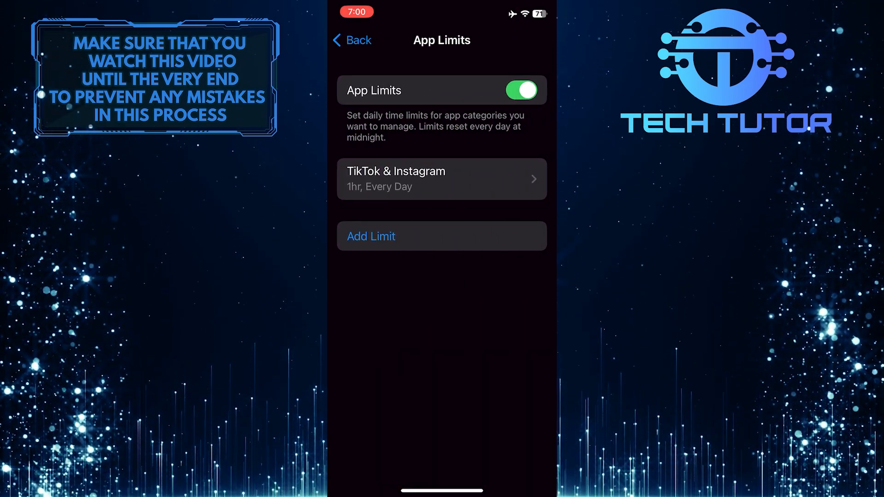
left_click(520, 90)
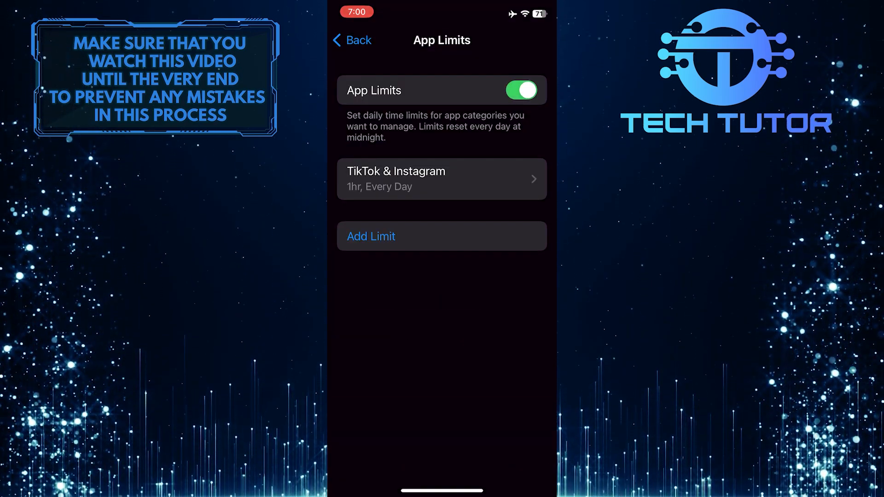
left_click(351, 40)
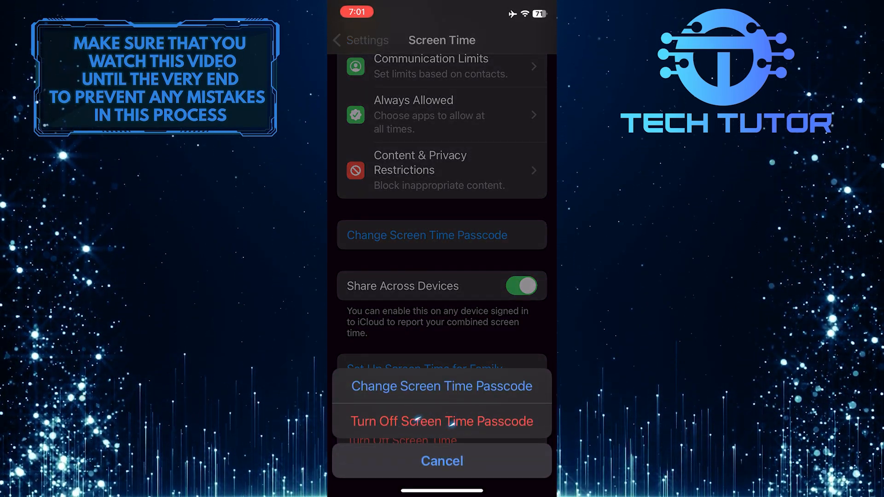
Choose Turn Off Screen Time Passcode to bring up the passcode prompt.
left_click(442, 461)
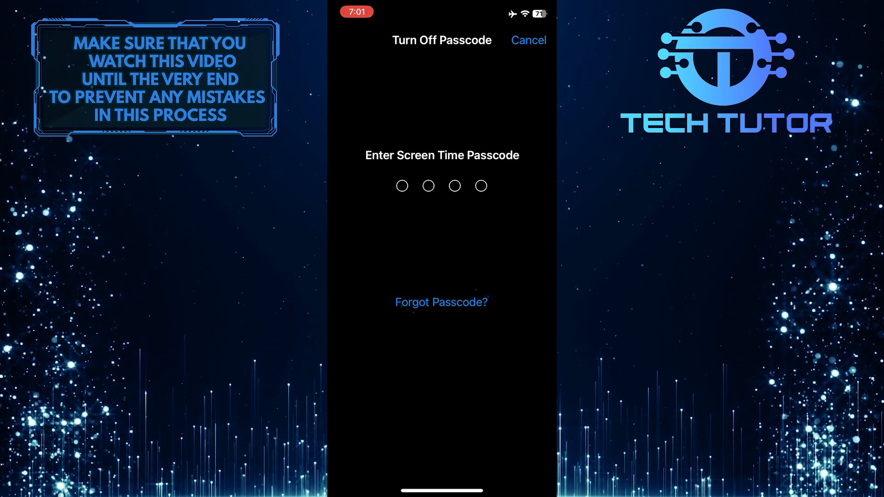
left_click(442, 302)
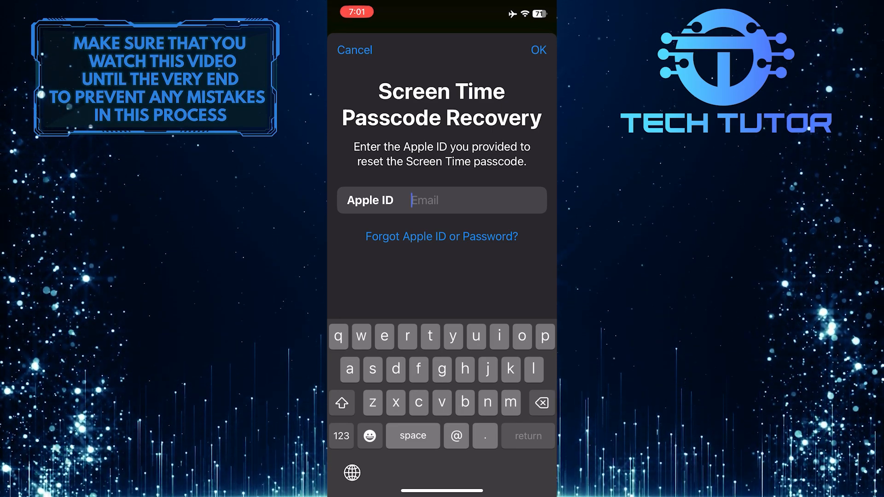
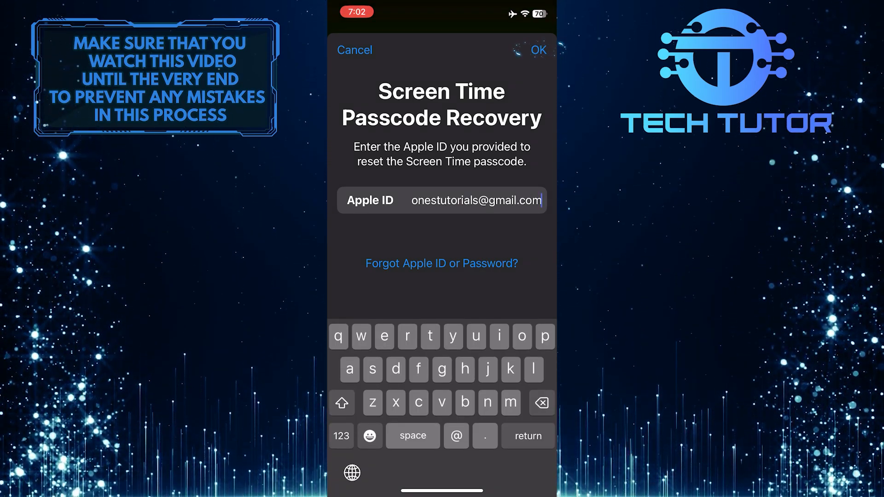
left_click(537, 50)
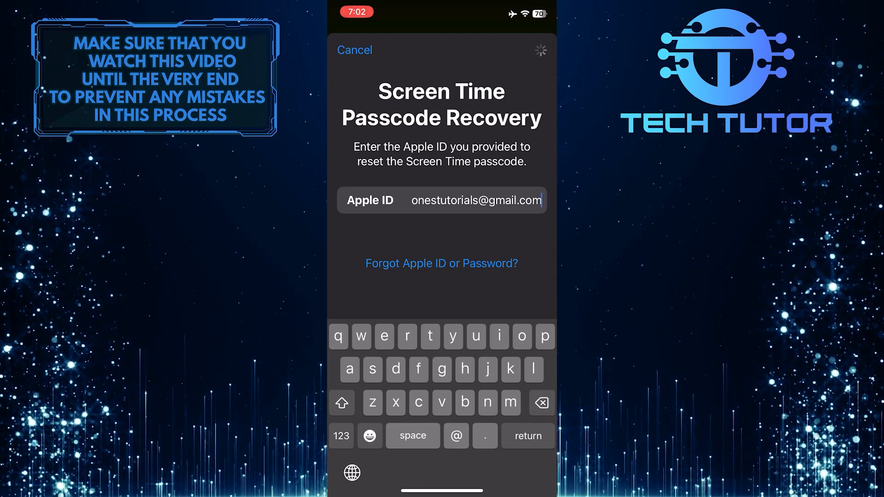
left_click(354, 51)
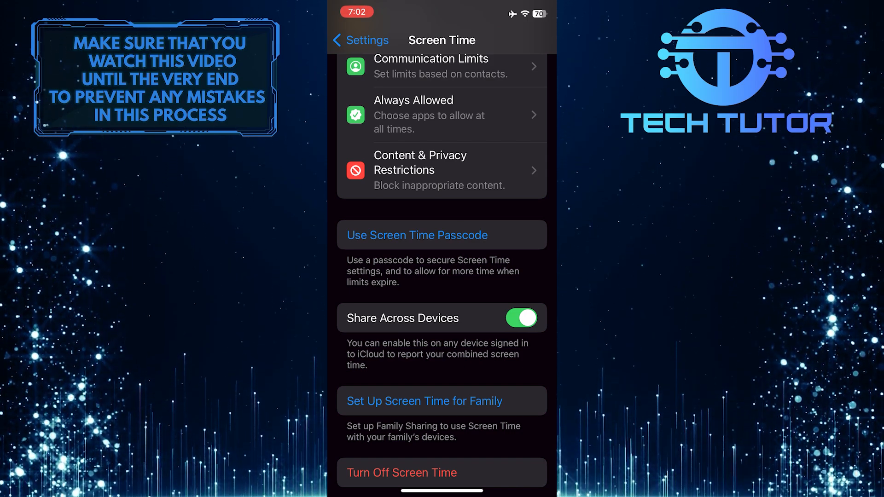
Tap Turn Off Screen Time and confirm it in the prompt.
scroll("down", 3)
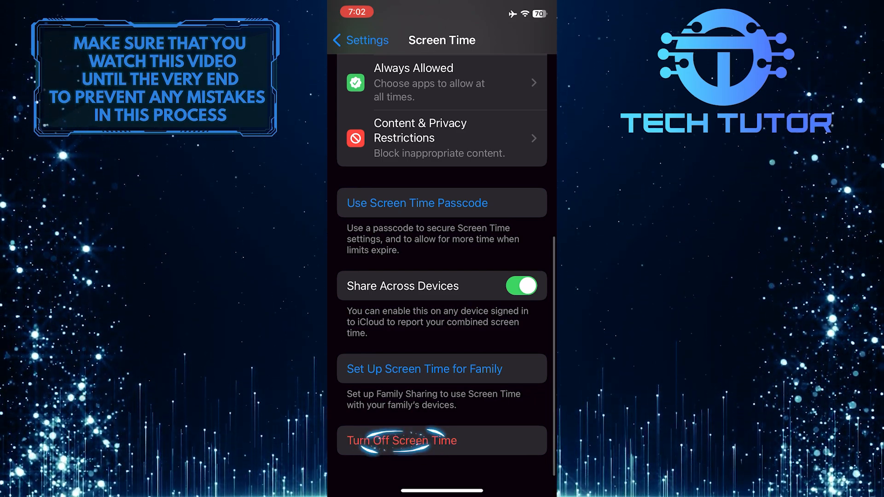
left_click(401, 440)
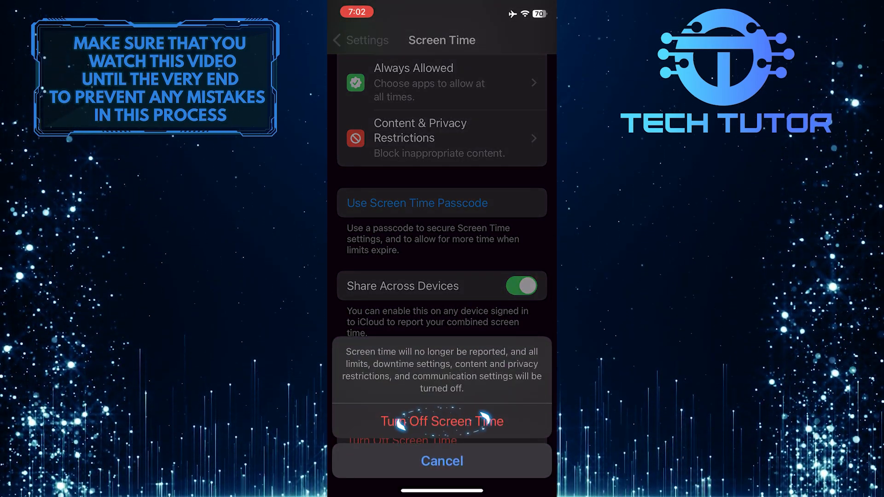
left_click(442, 460)
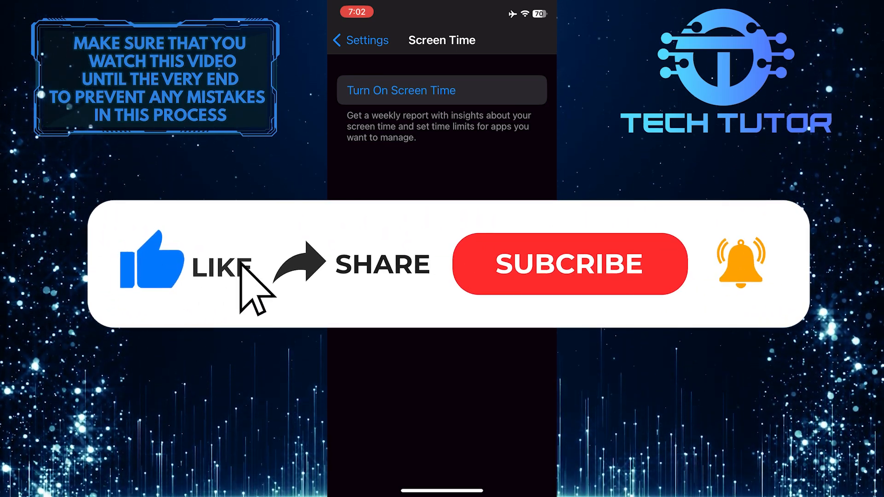
left_click(570, 263)
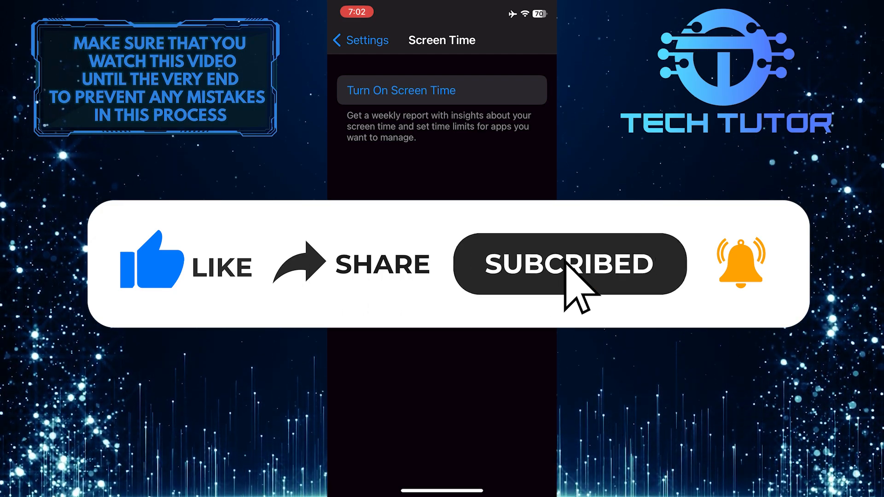